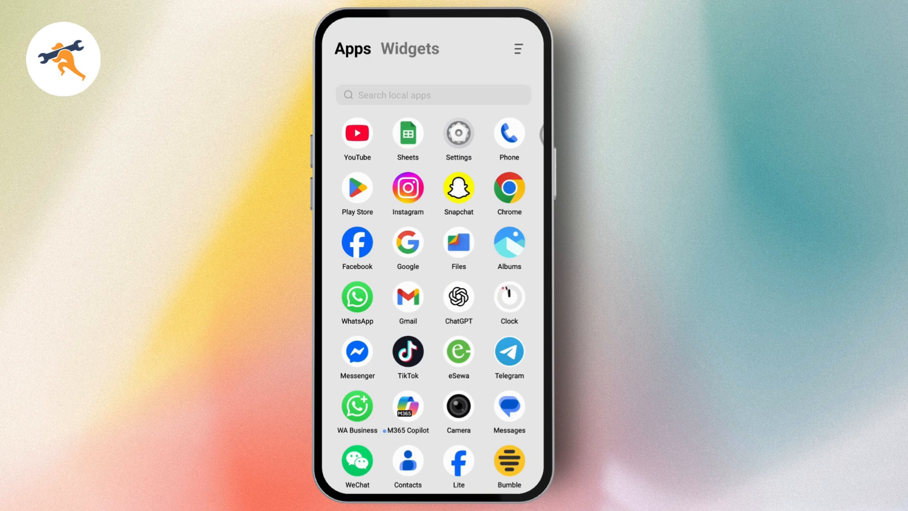
# Open Gmail, browse the folder and label list, and open the Spam folder
pyautogui.click(407, 304)
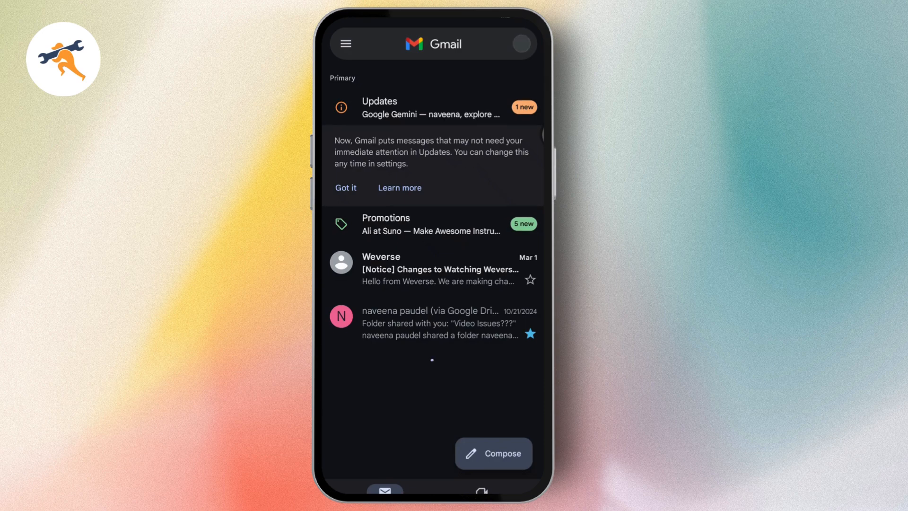
pyautogui.click(346, 43)
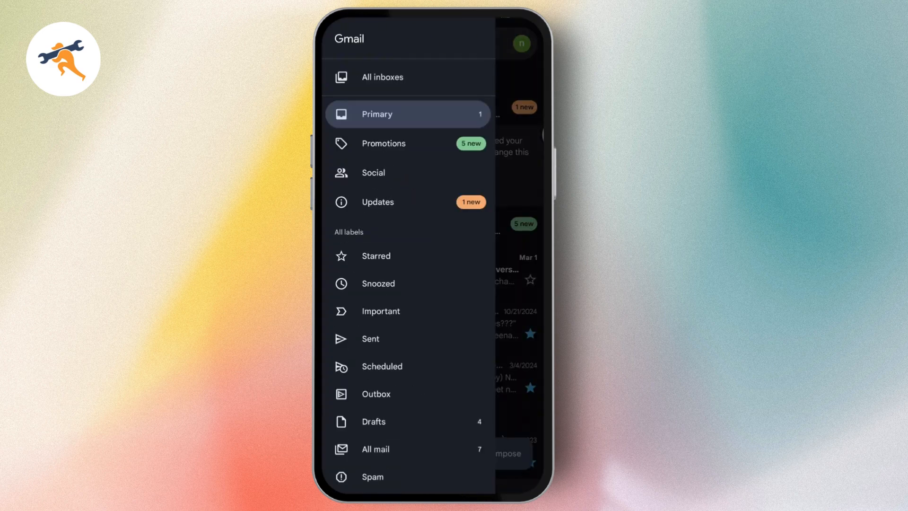
pyautogui.scroll(-3)
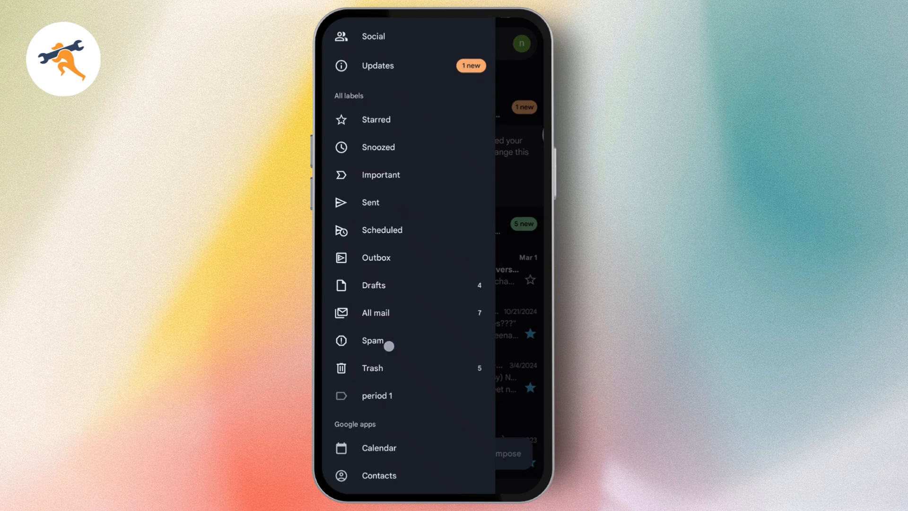
pyautogui.click(372, 340)
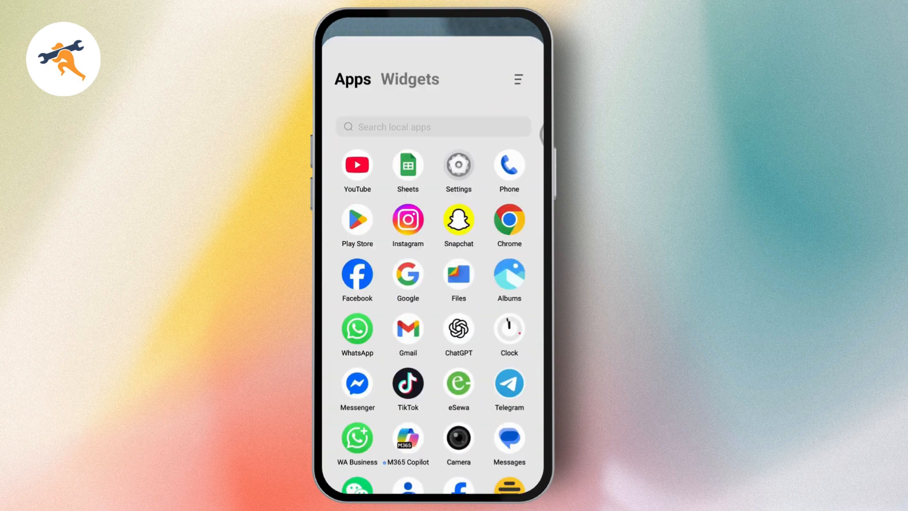
# In Settings > Apps, open Gmail's app info and clear its cache from Storage
pyautogui.click(457, 165)
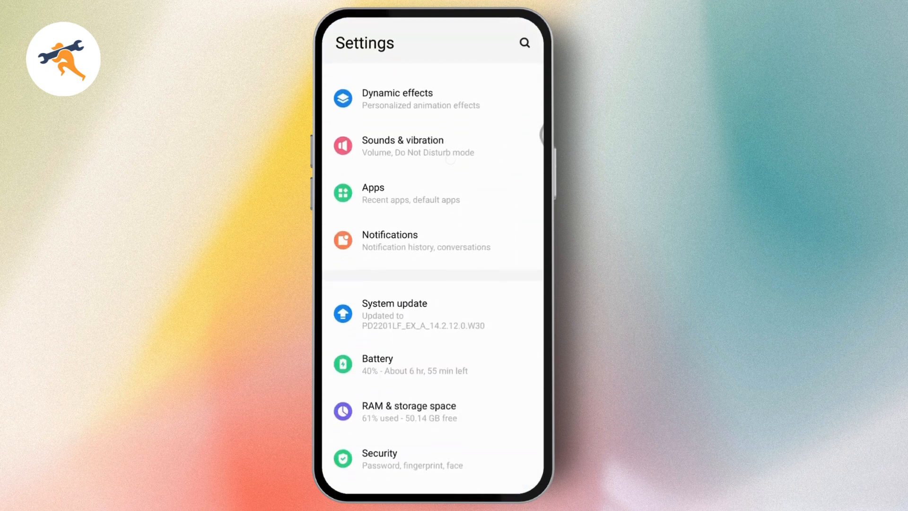
pyautogui.click(373, 193)
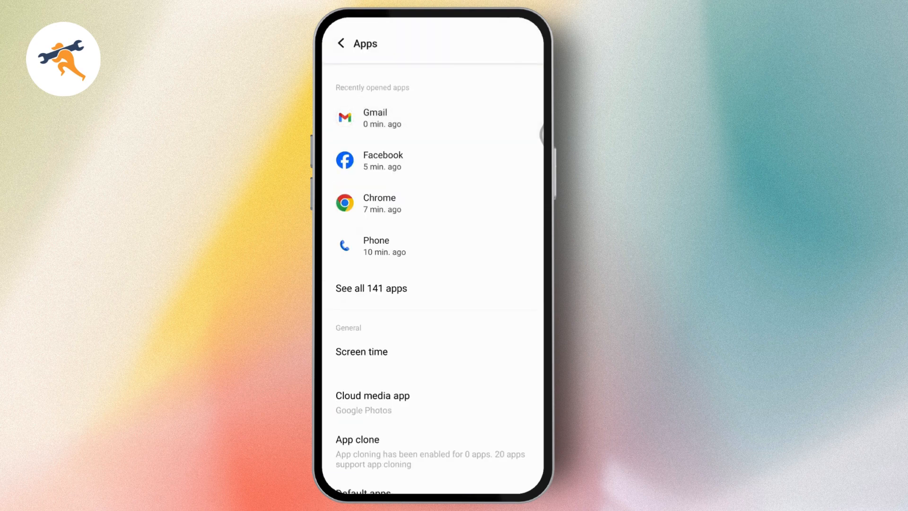
pyautogui.click(375, 118)
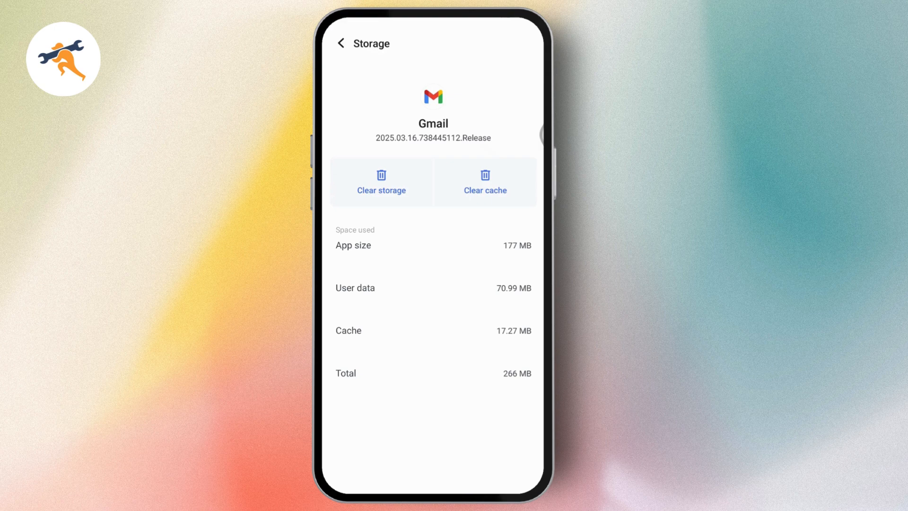
pyautogui.click(485, 181)
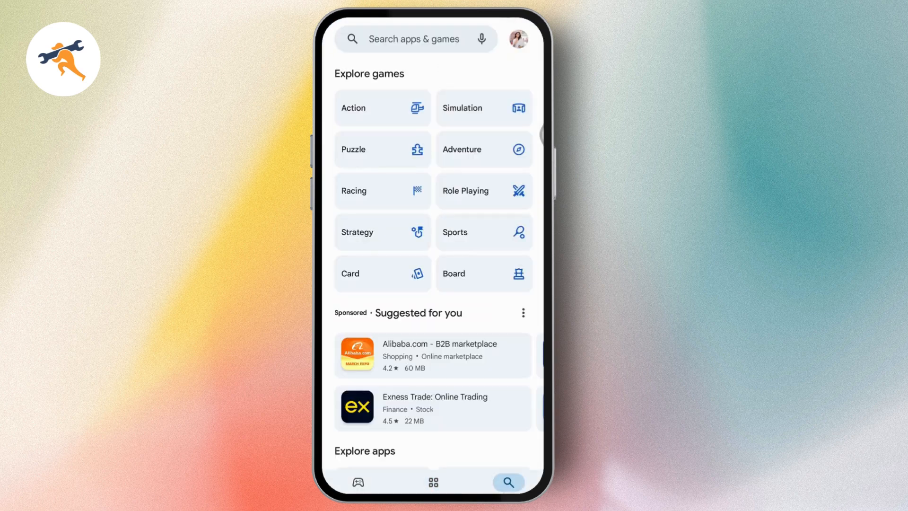
# Open the Play Store search page showing game categories and suggested apps
pyautogui.click(414, 39)
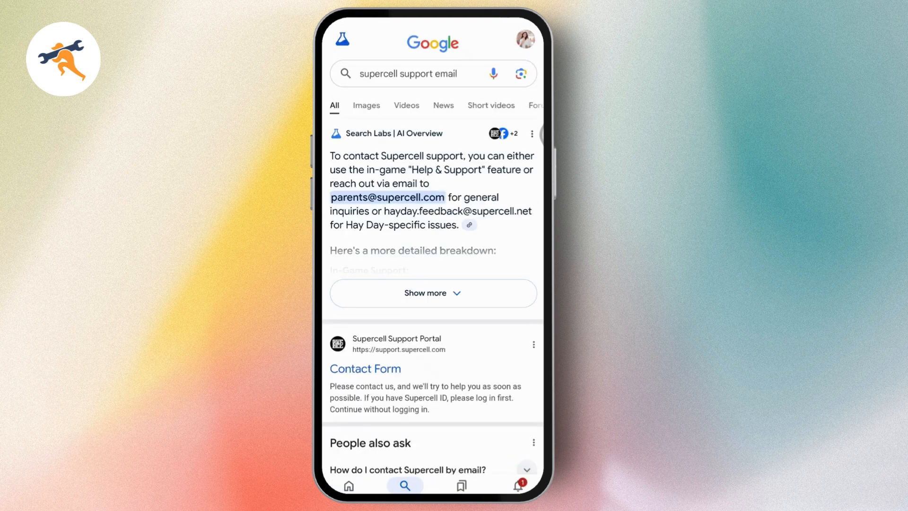
# From the 'supercell support email' results, open the Supercell Support Portal Contact Form
pyautogui.scroll(-3)
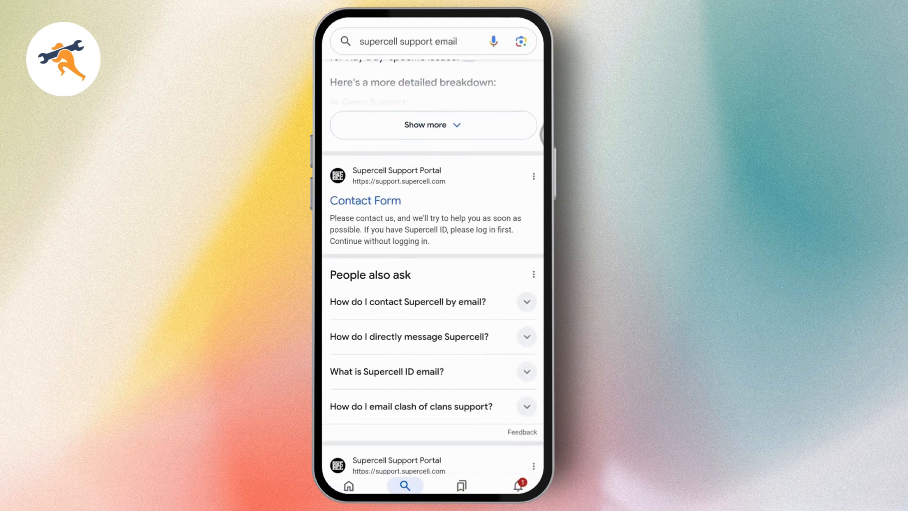
pyautogui.click(366, 200)
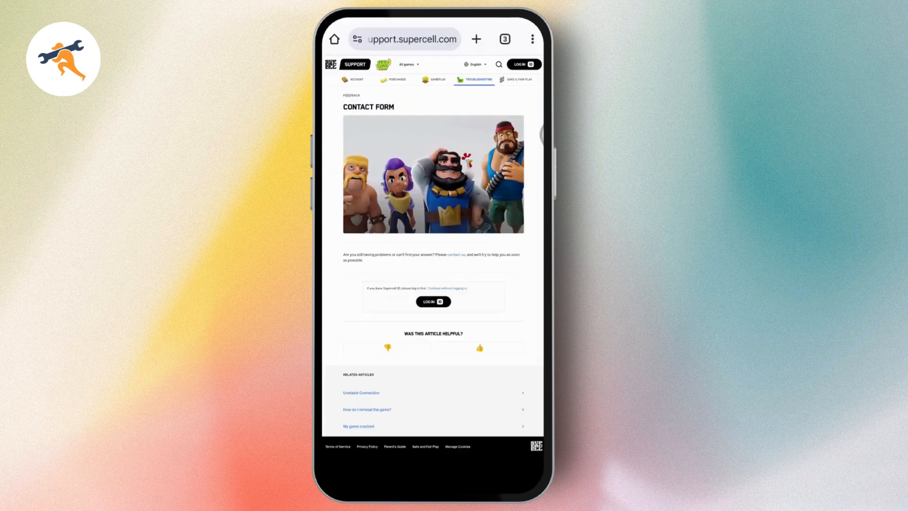
# Set the contact form's Category dropdown to Something Else
pyautogui.scroll(-3)
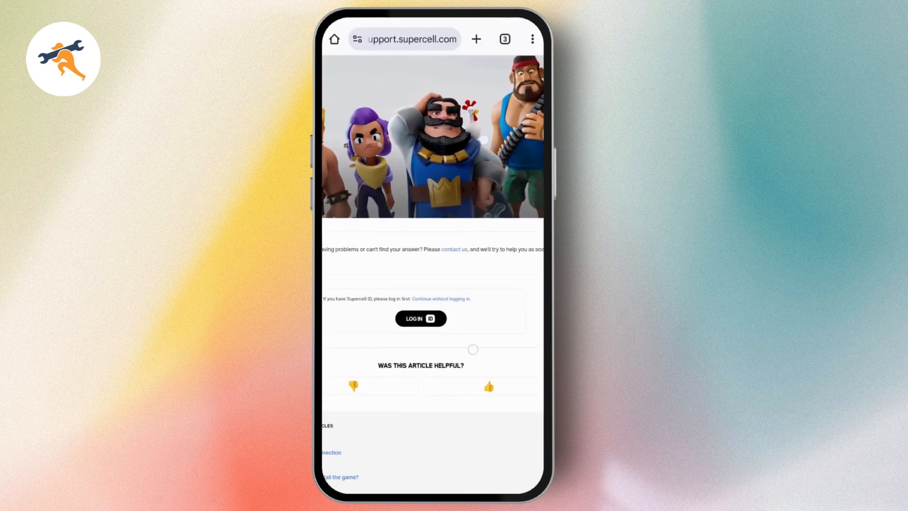
pyautogui.scroll(-3)
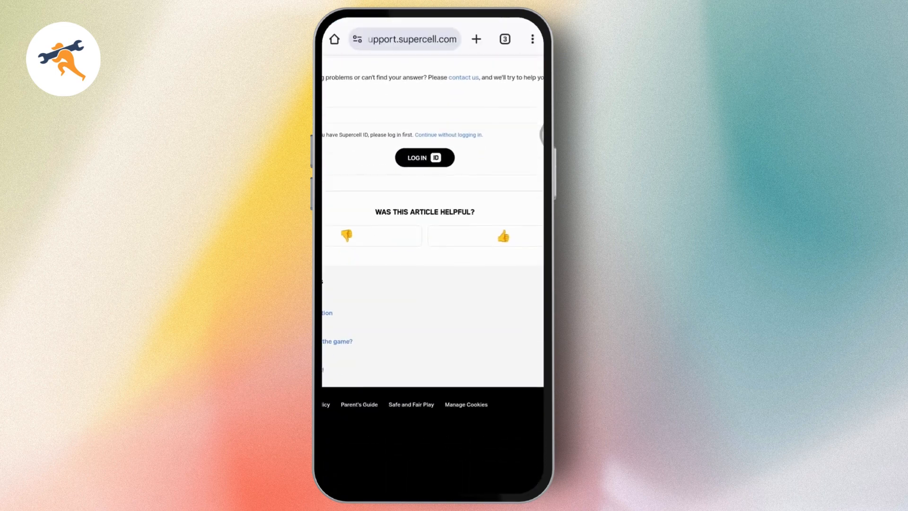
pyautogui.scroll(-3)
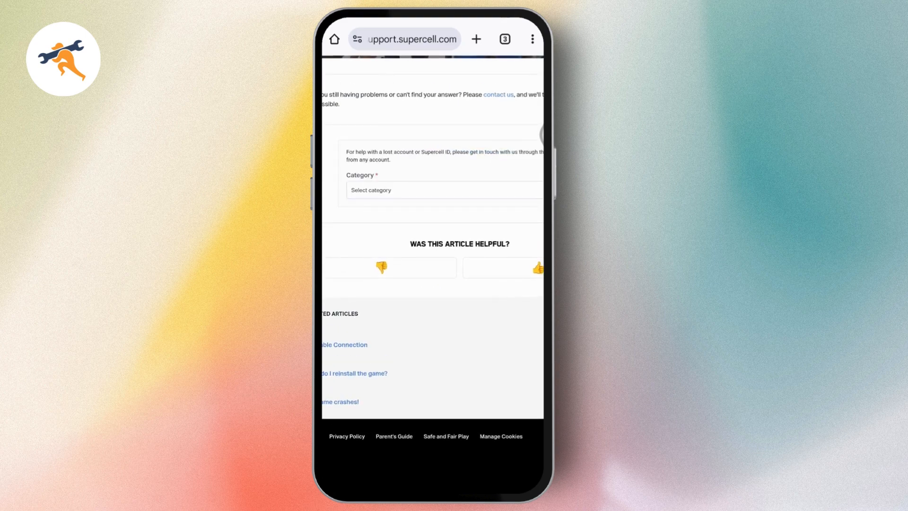
pyautogui.click(444, 190)
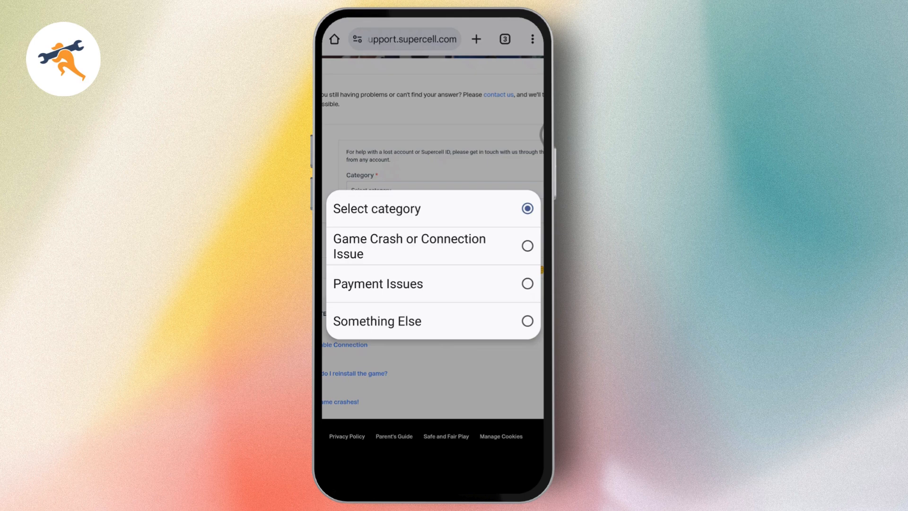
pyautogui.click(377, 321)
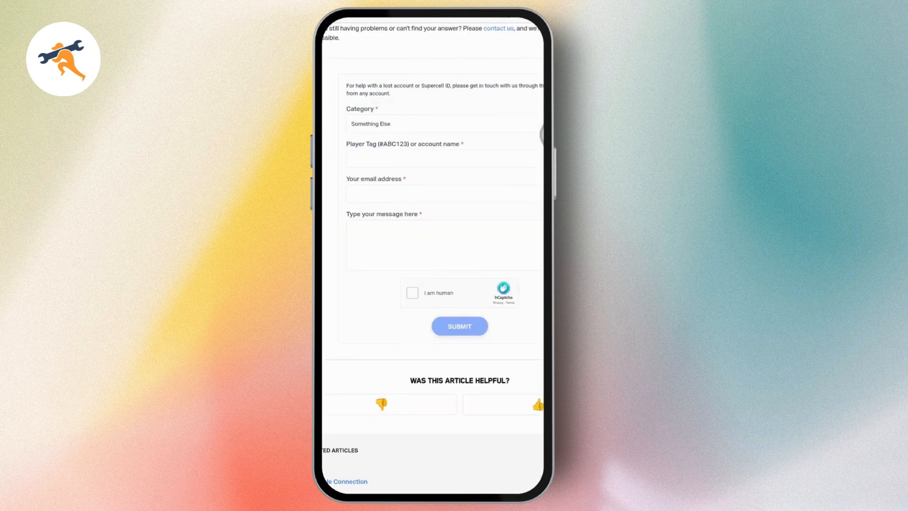